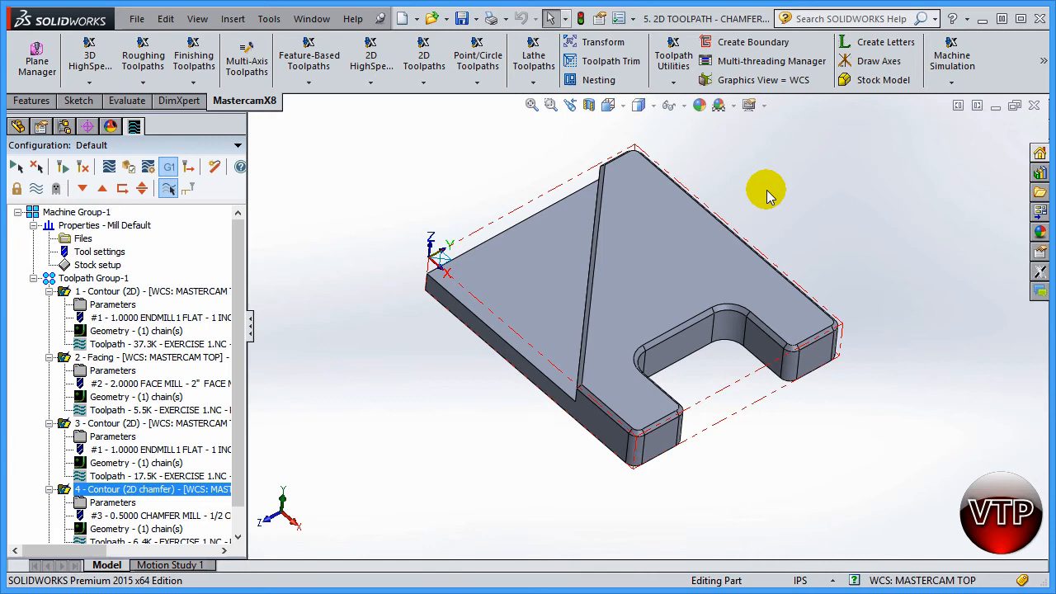
mouse_move(83, 140)
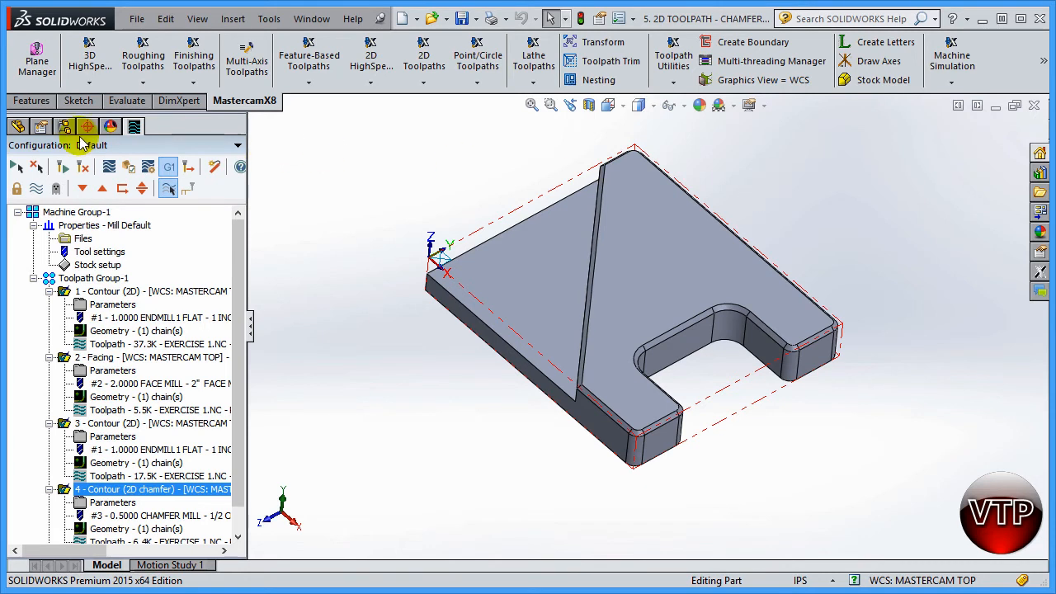
Step: Show the feature tree and select Sketch1 and the angled cut's Sketch2 to reveal their dimensions
left_click(18, 125)
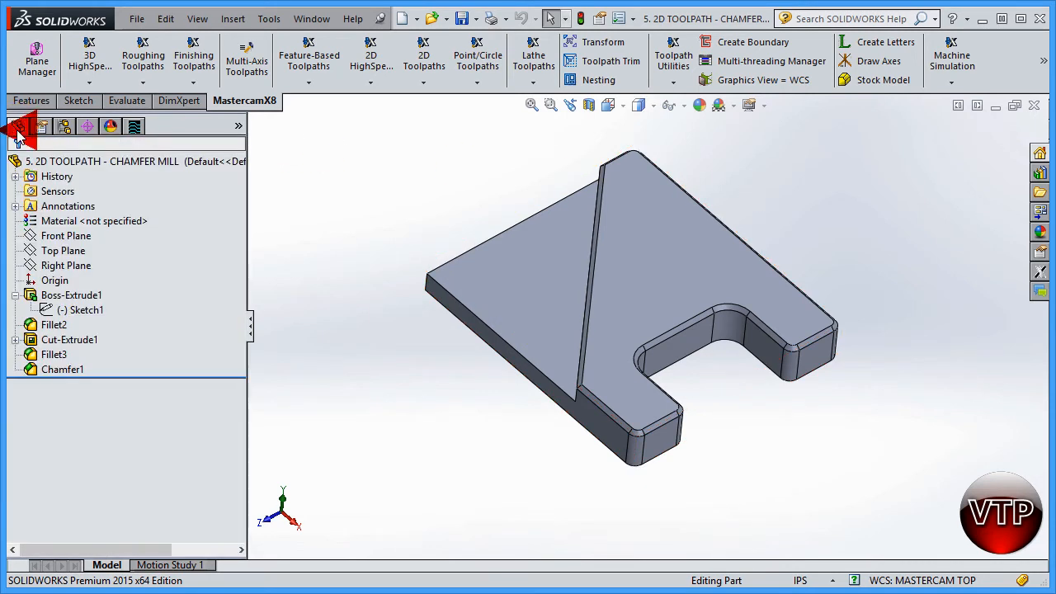
left_click(85, 310)
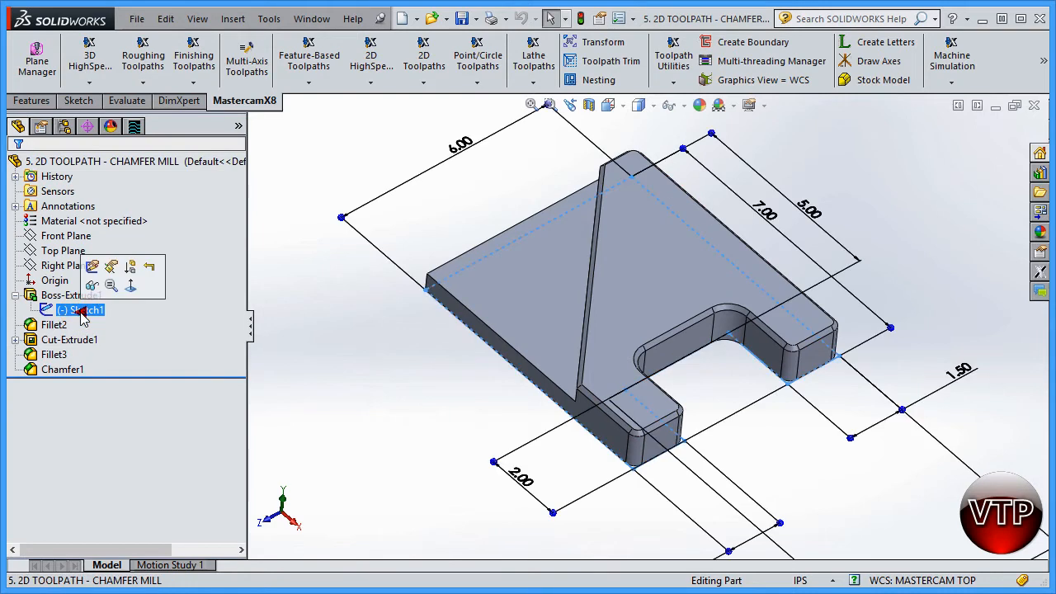
left_click(69, 294)
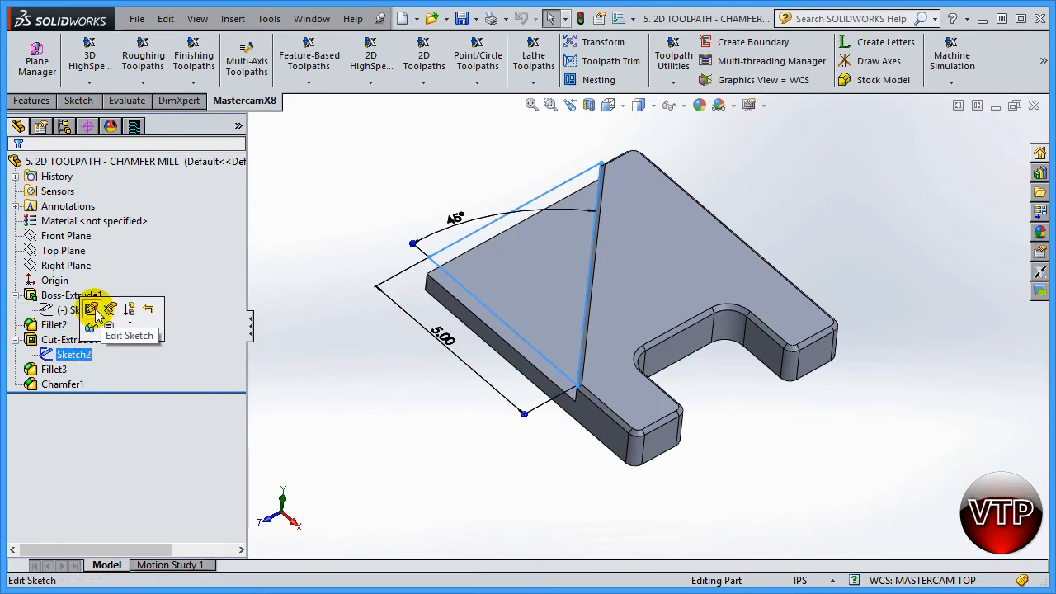
Step: Edit Sketch2's 45° angle dimension, rebuild, and dismiss the dirty-toolpath warning
left_click(93, 310)
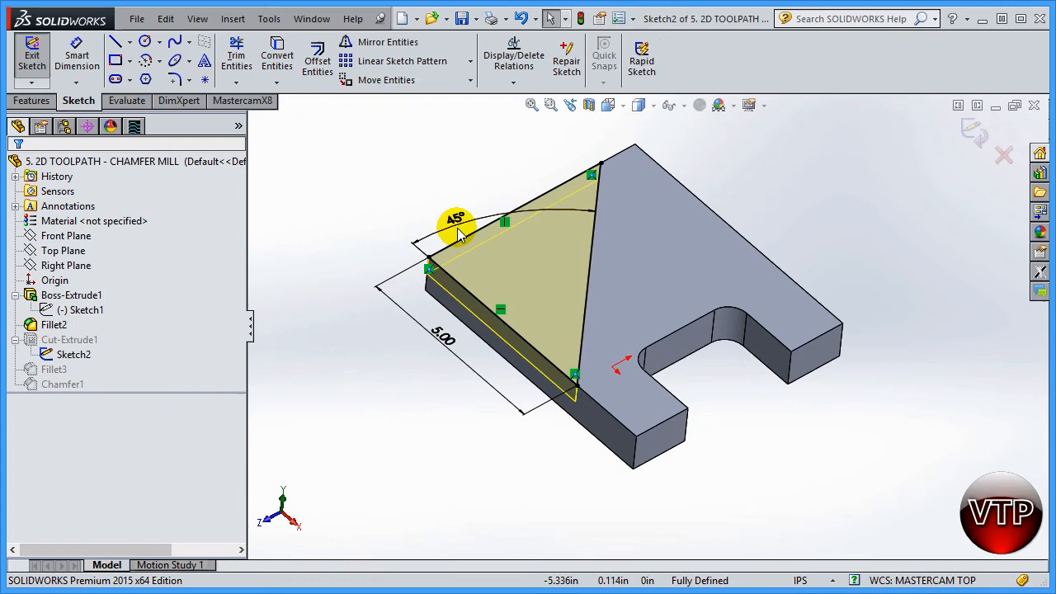
double_click(455, 221)
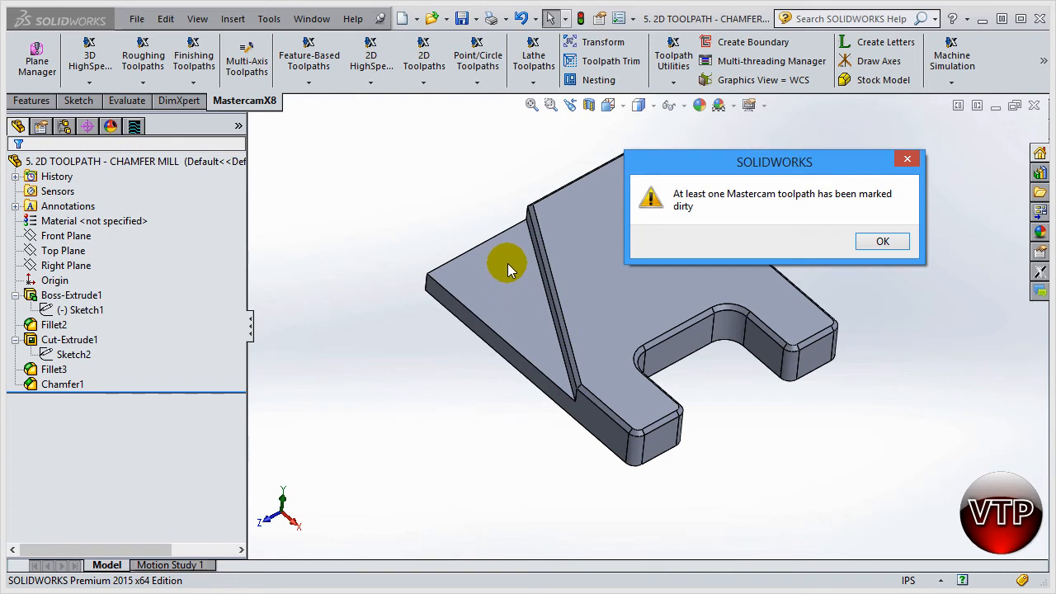
left_click(881, 241)
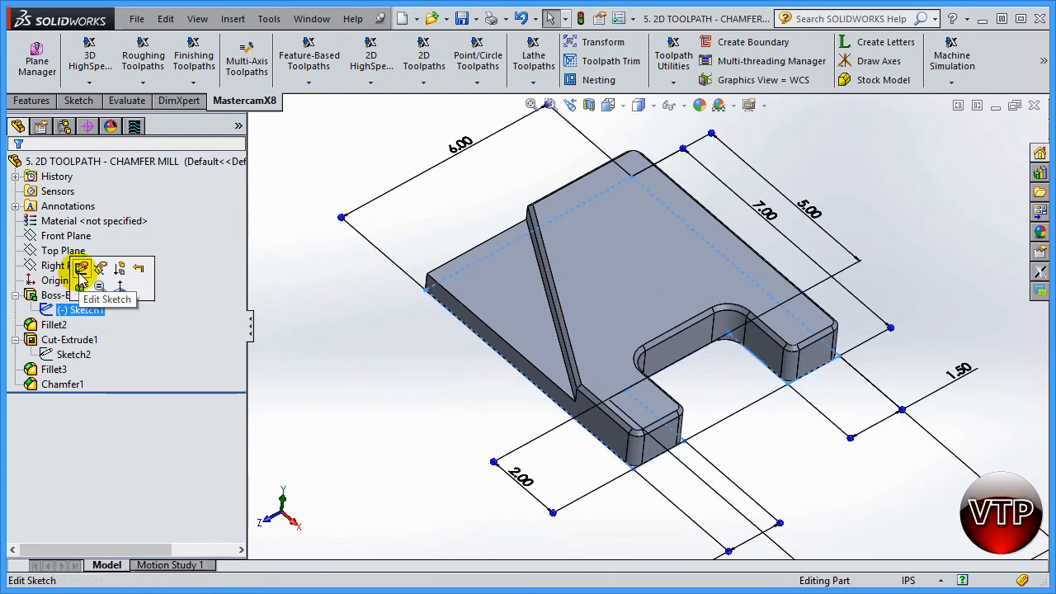
Step: Edit Sketch1 to alter the slot, rebuild, and dismiss the dirty-toolpath warning
left_click(82, 269)
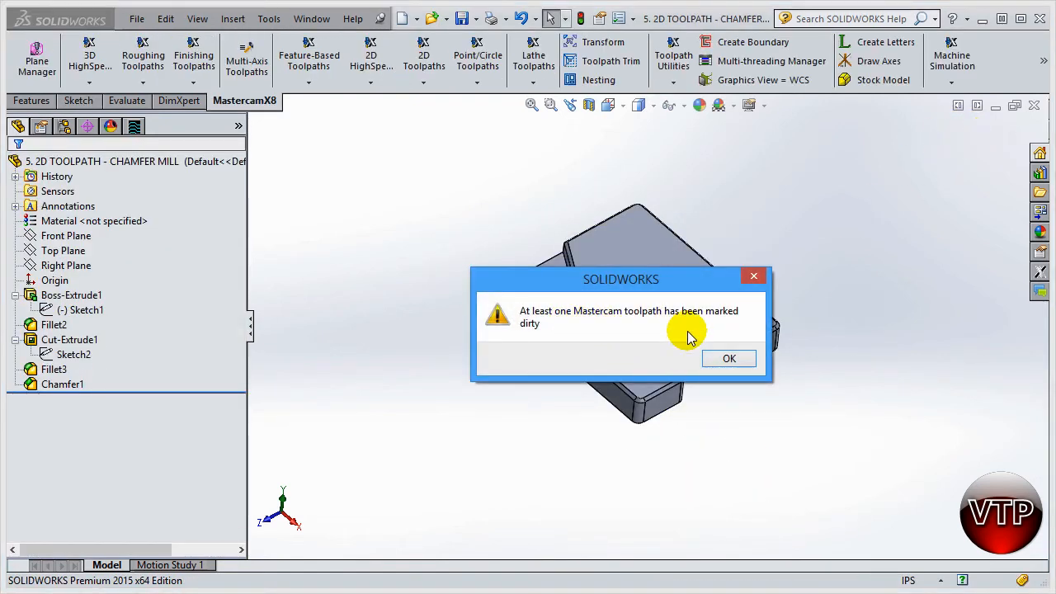
left_click(729, 358)
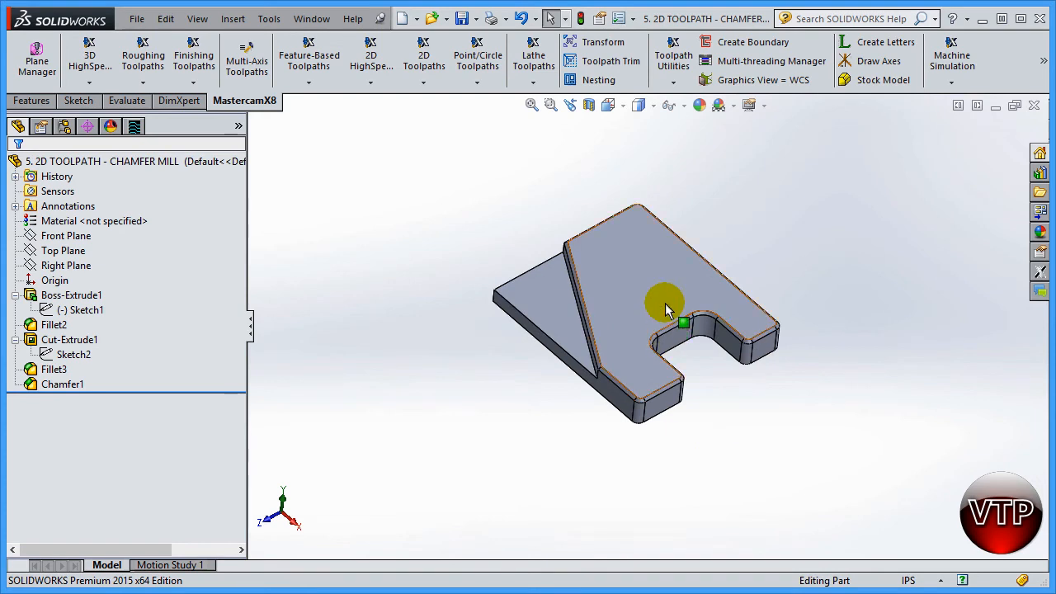
left_click_drag(668, 310, 640, 297)
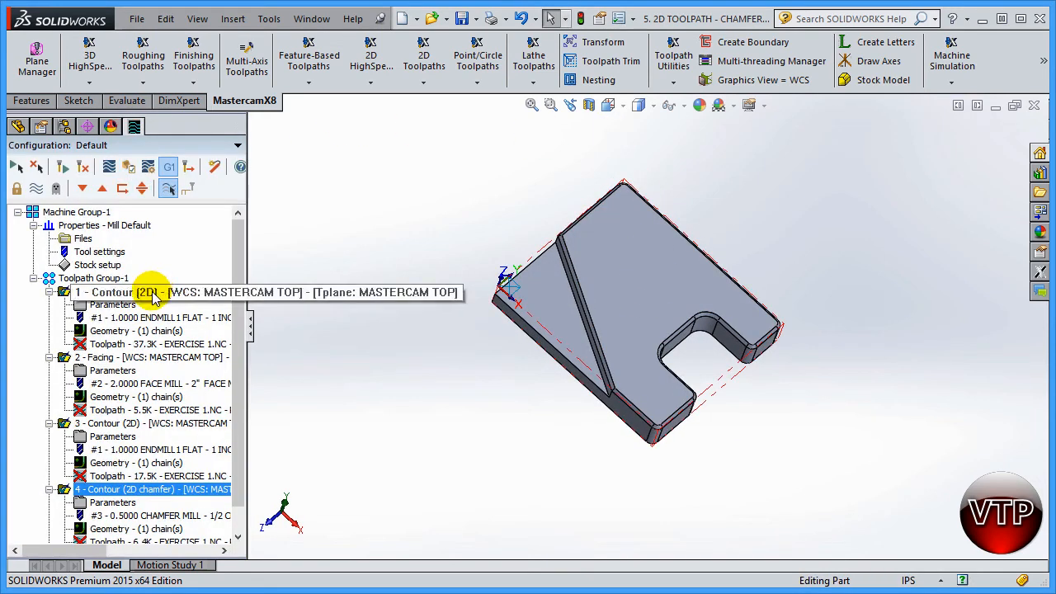
Step: Regenerate all dirty Mastercam operations and display the first Contour operation's toolpath
scroll("down", 3)
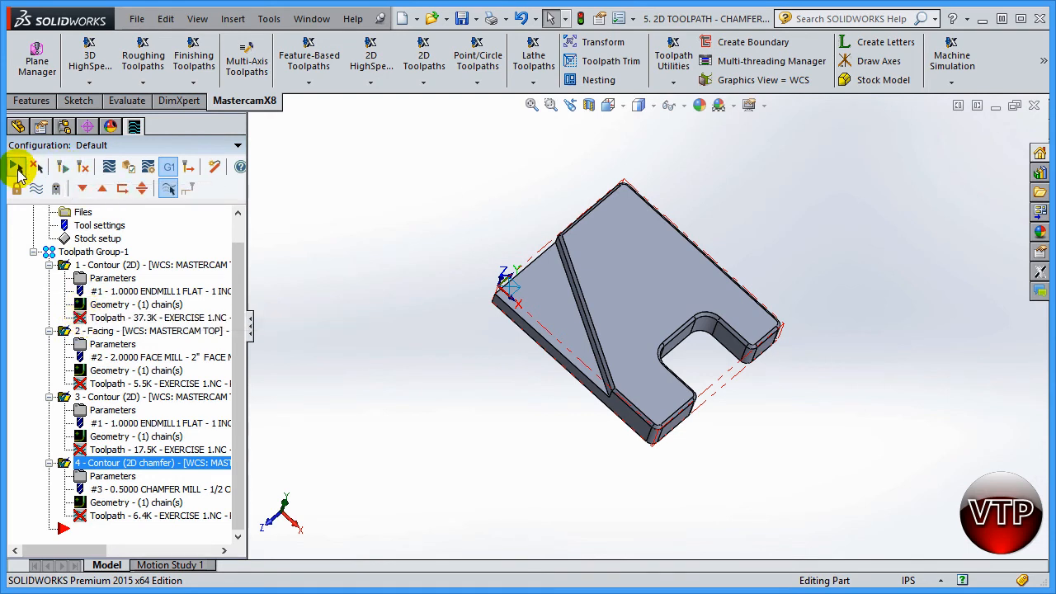
mouse_move(17, 167)
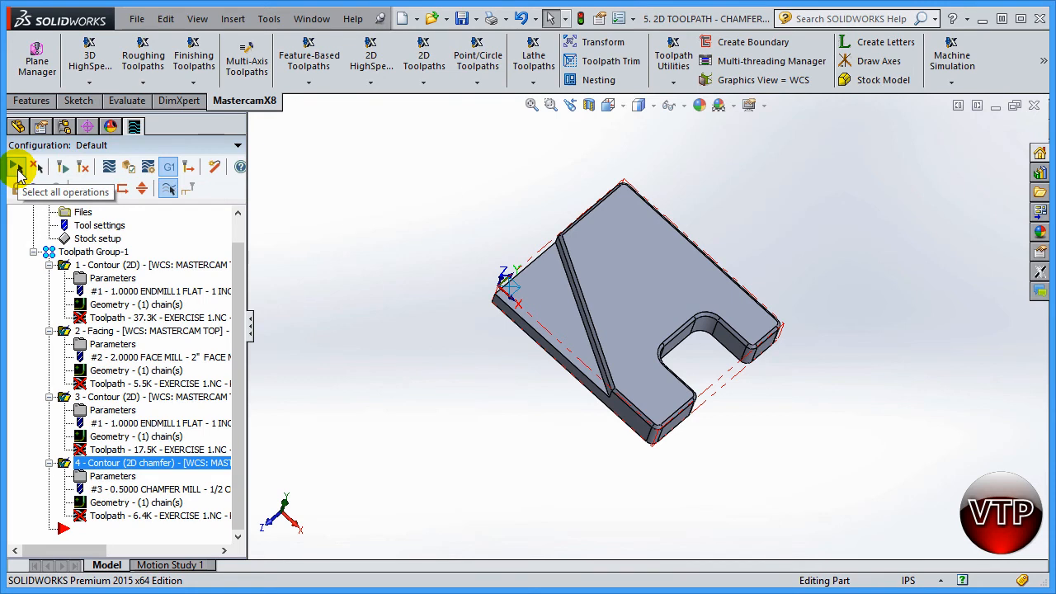
mouse_move(81, 169)
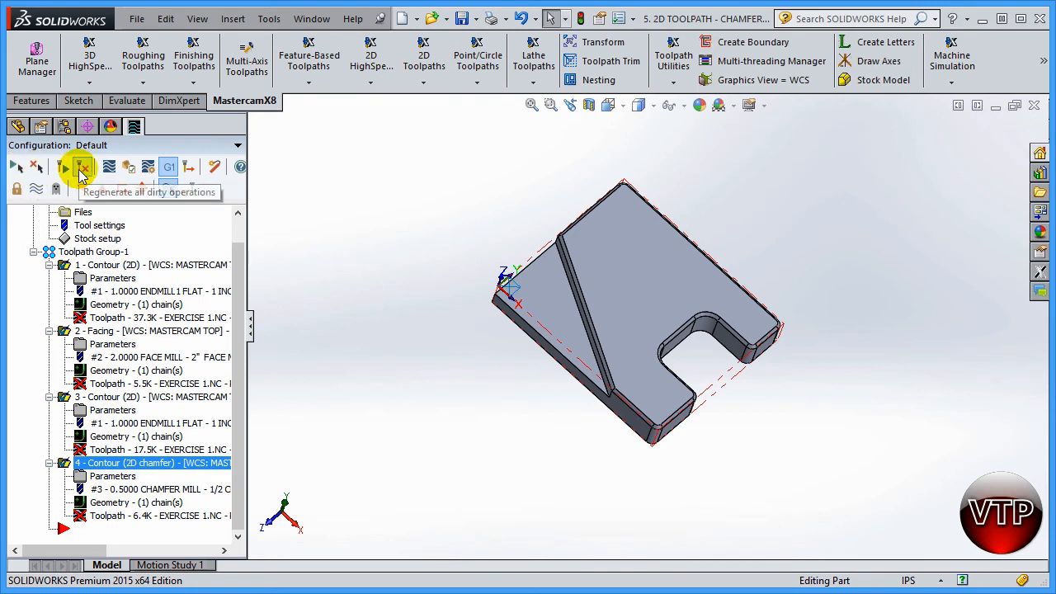
left_click(83, 167)
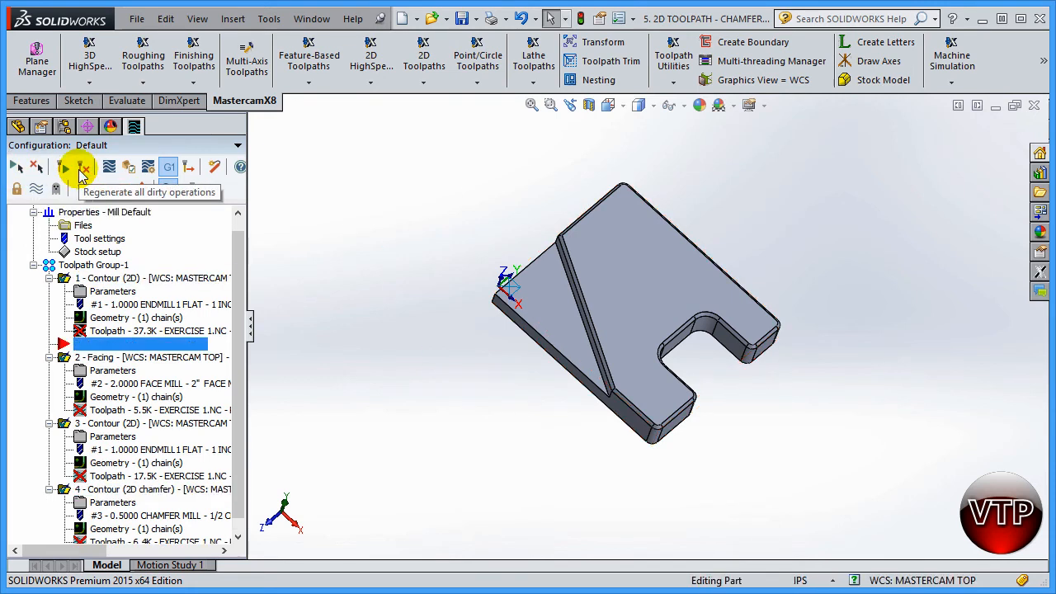
left_click(66, 168)
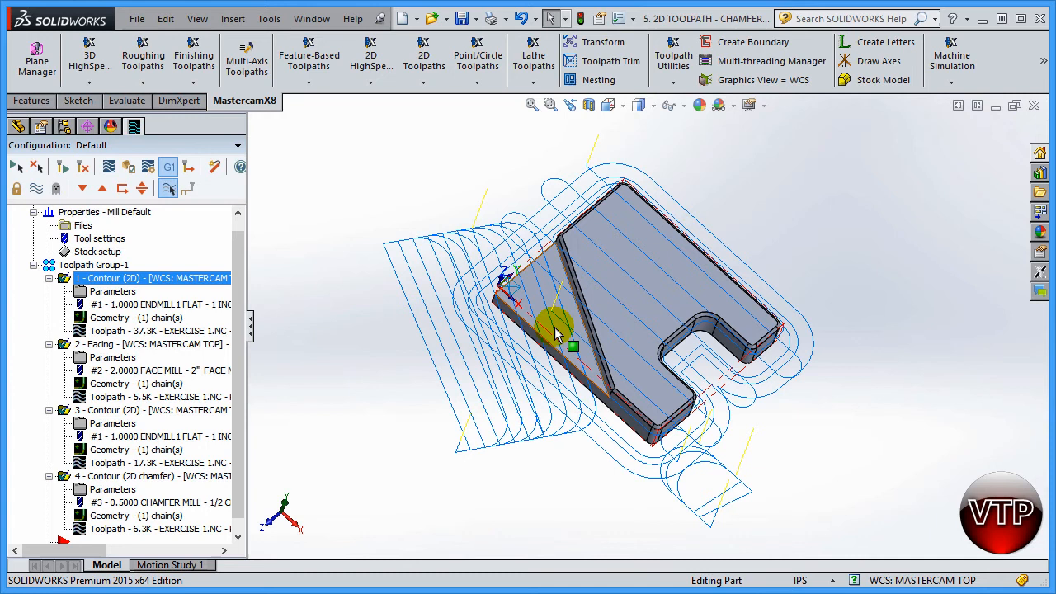
left_click_drag(558, 330, 574, 185)
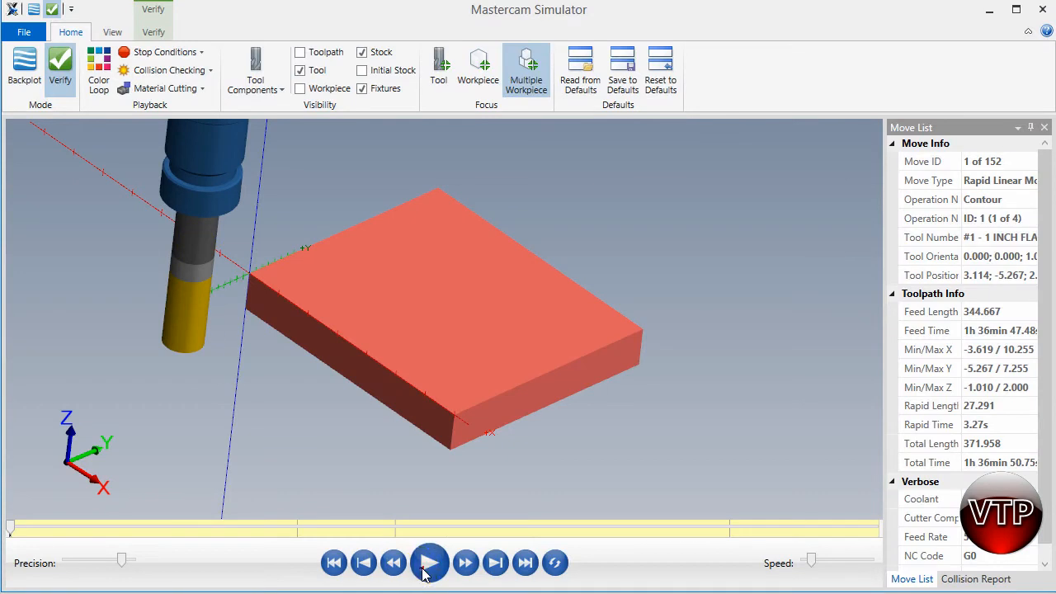
Step: Play the 152-move verification through the facing and contour cuts, then rewind to move 1
left_click(429, 561)
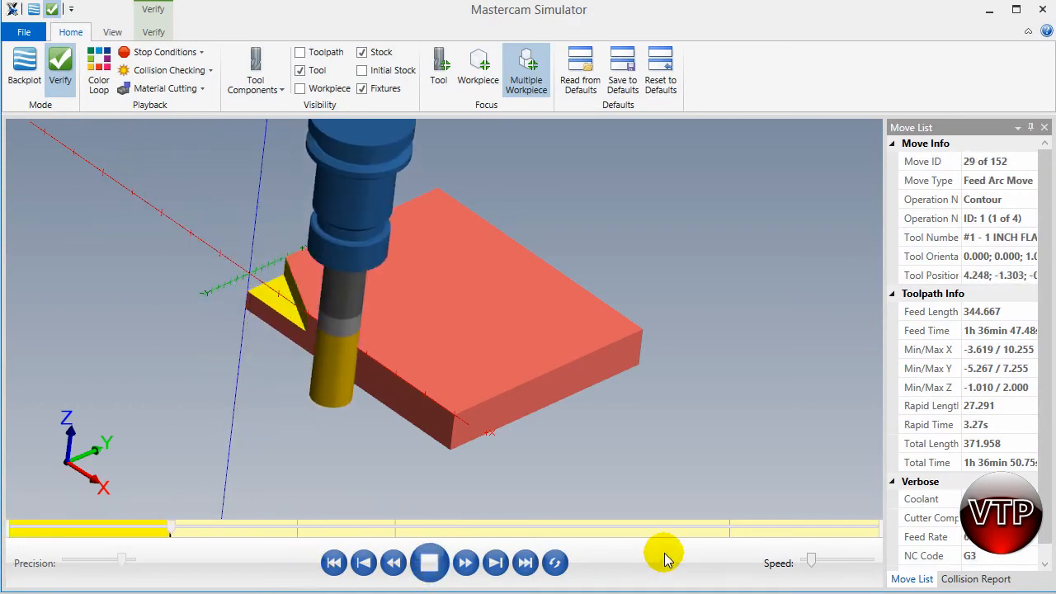
left_click(465, 561)
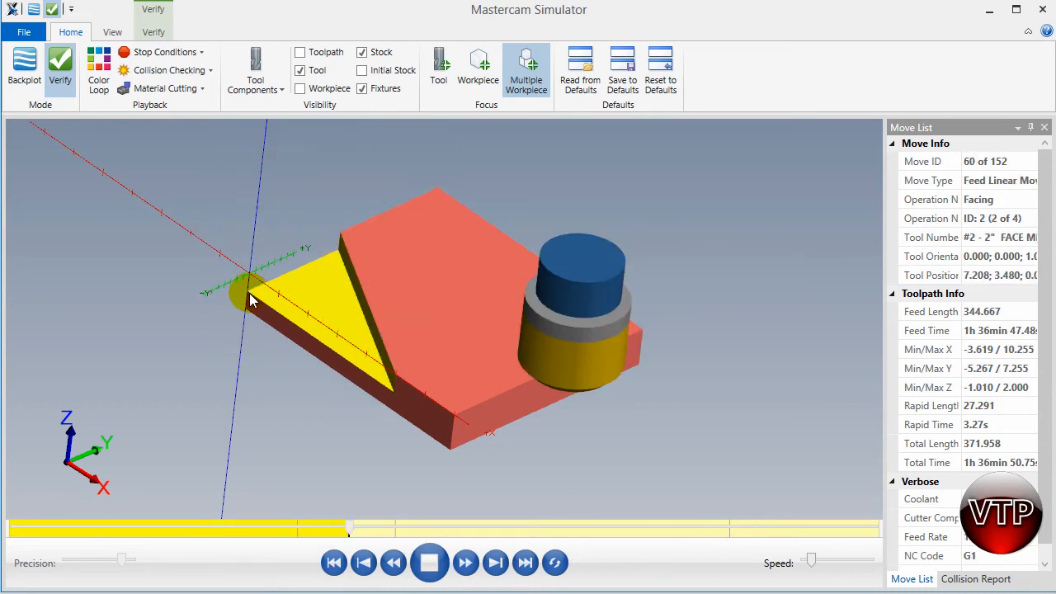
left_click(465, 561)
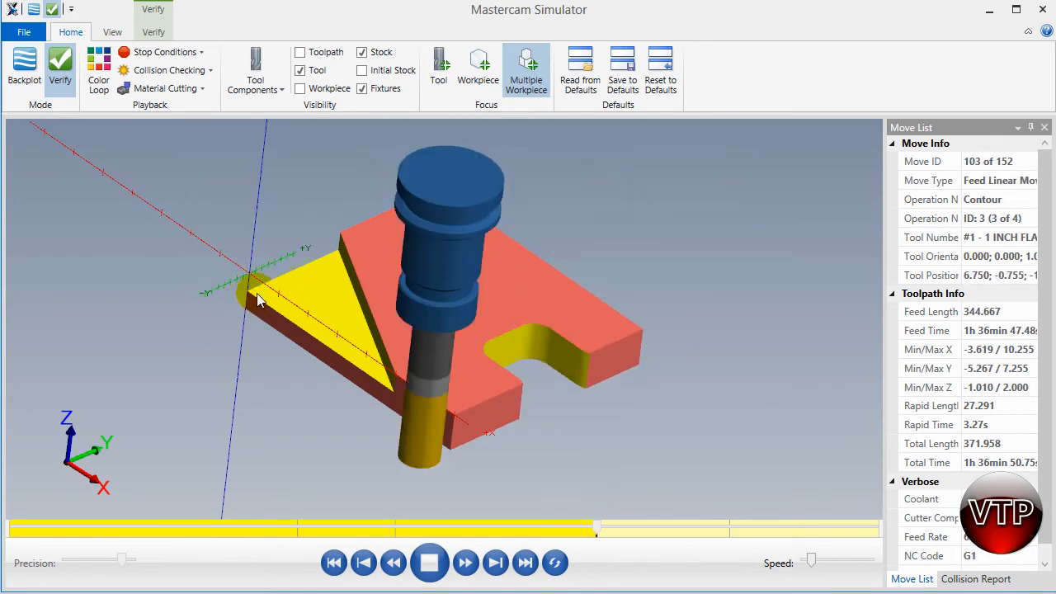
left_click(465, 561)
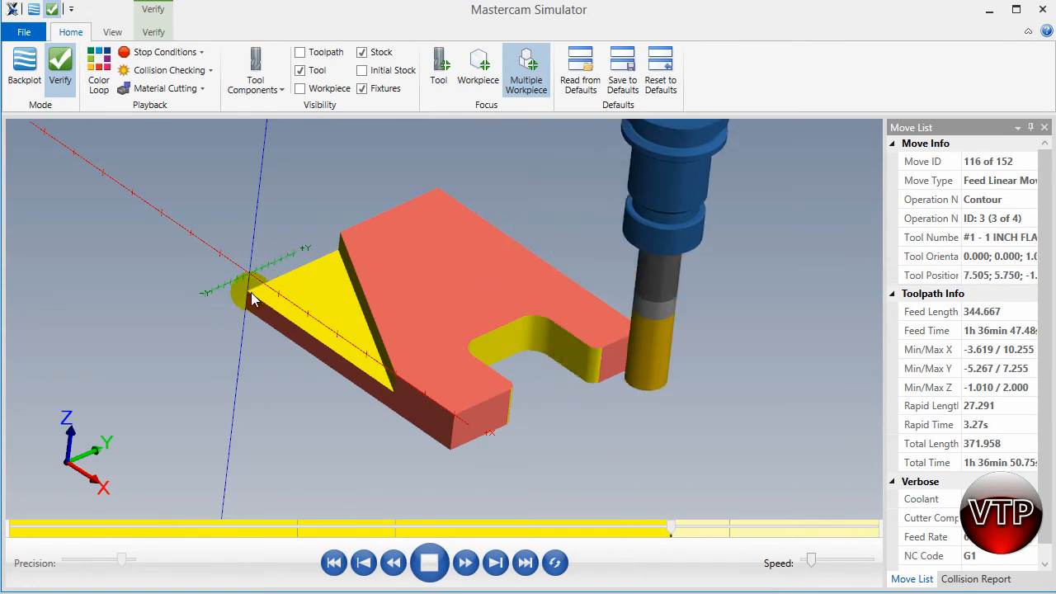
left_click(466, 561)
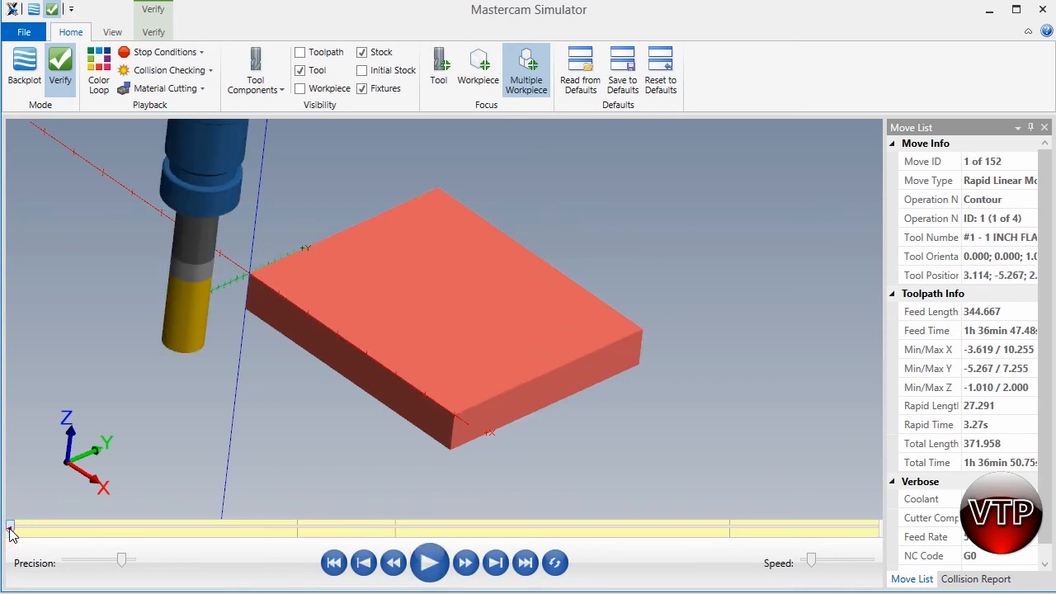
Step: Scrub to about move 18, rewind, replay the chamfer cut, and close the Mastercam Simulator
left_click_drag(10, 528, 39, 528)
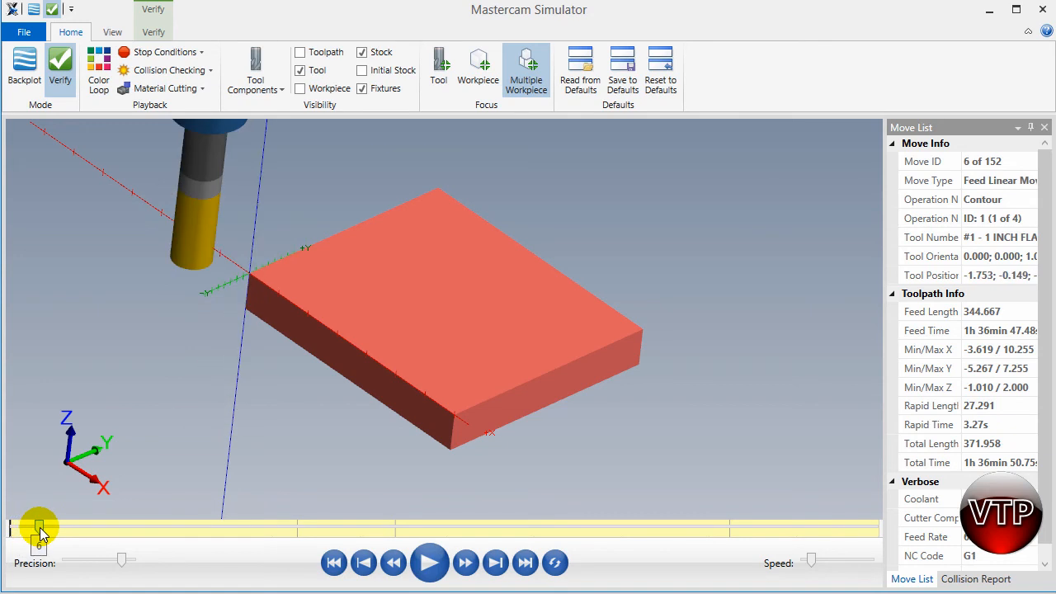
left_click_drag(39, 528, 68, 528)
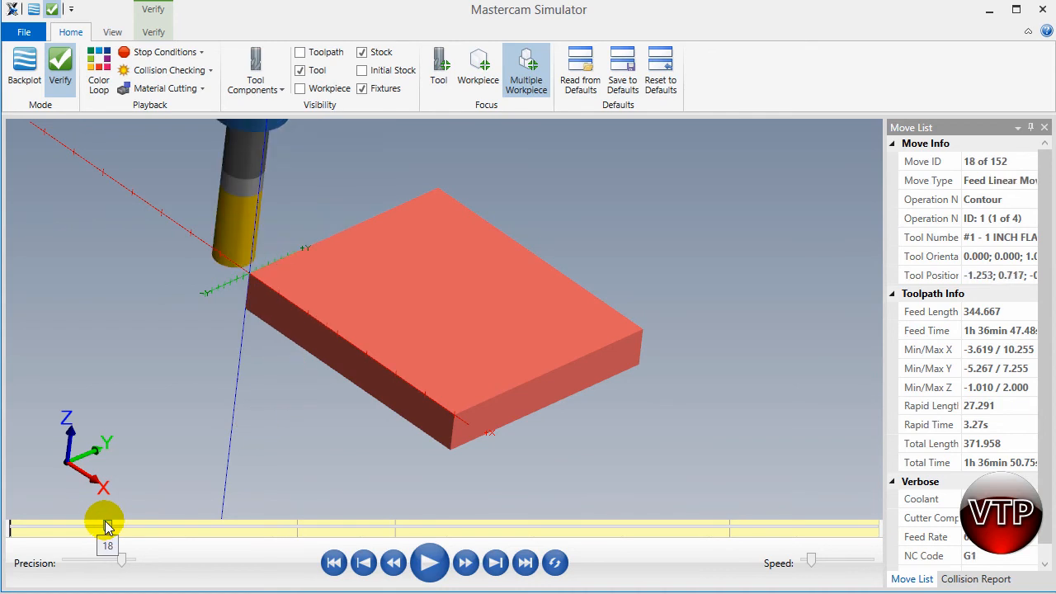
left_click(393, 561)
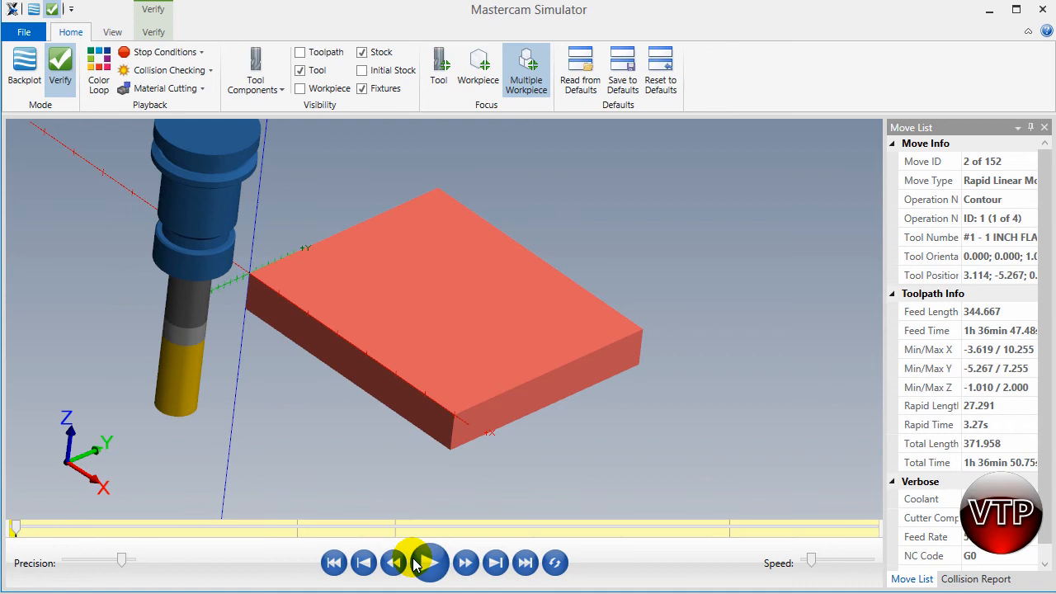
left_click(429, 561)
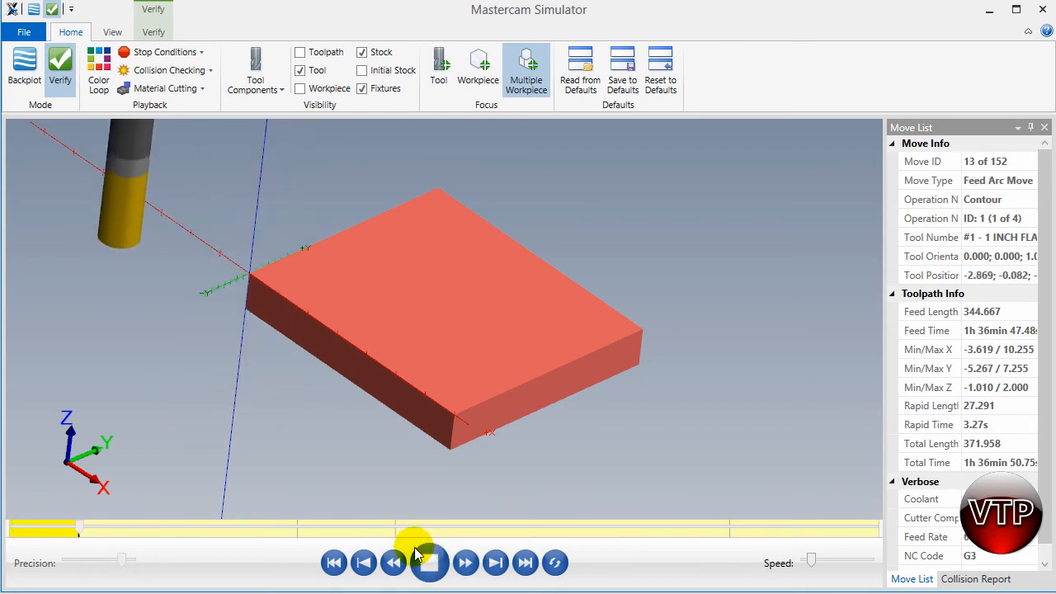
left_click(429, 561)
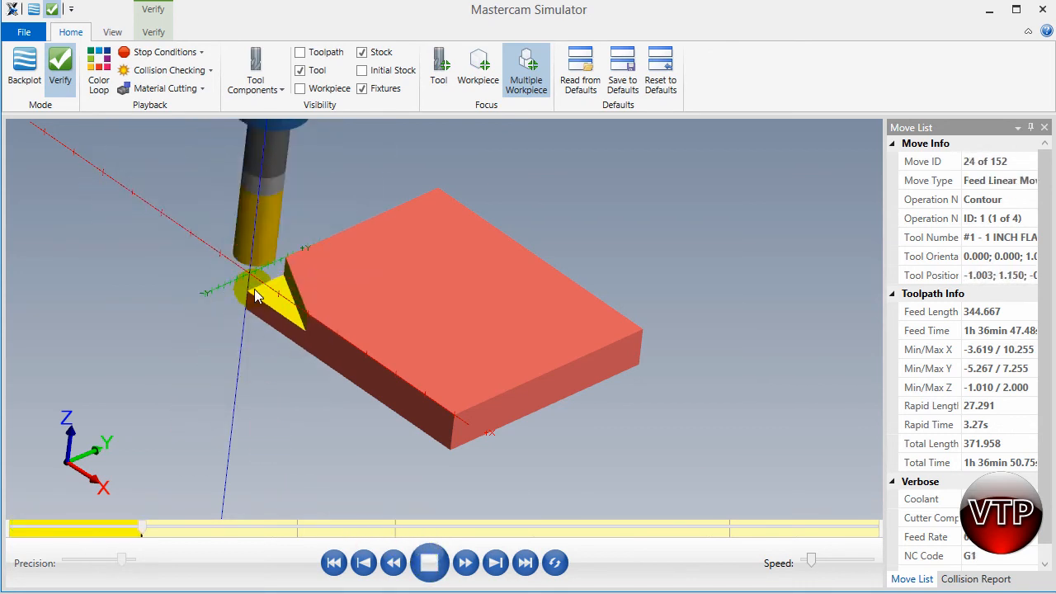
left_click(465, 561)
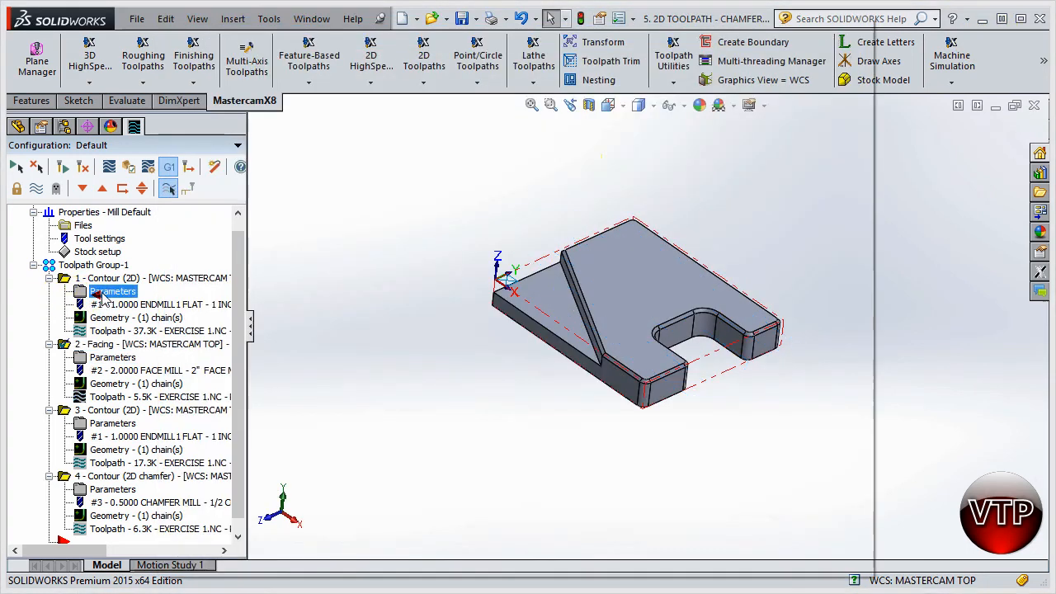
Step: Set the first Contour operation's Multi Passes to 5 rough passes at 0.5 spacing plus one finish pass
double_click(113, 290)
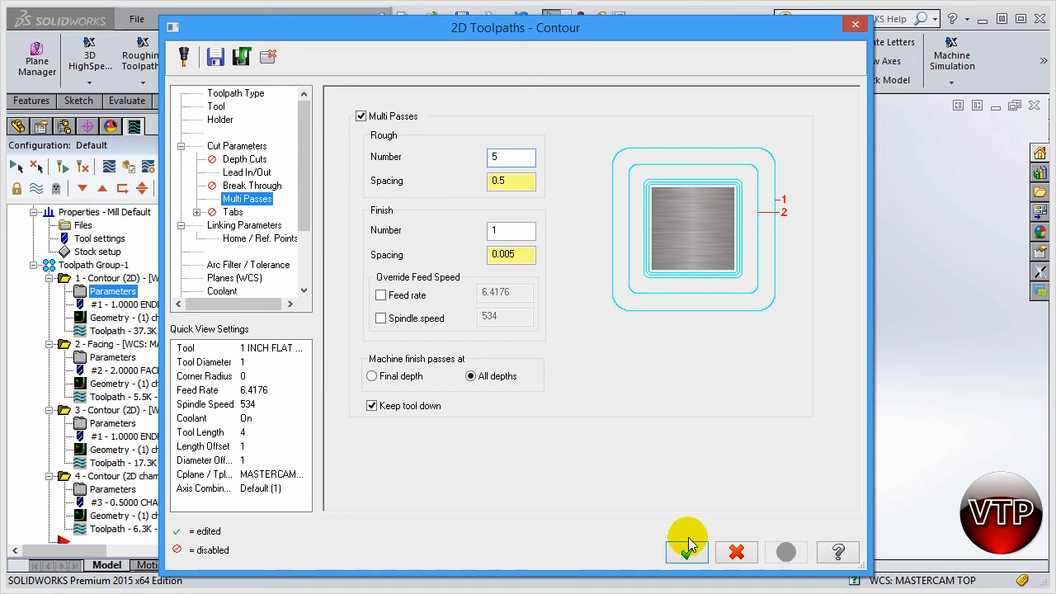
left_click(686, 551)
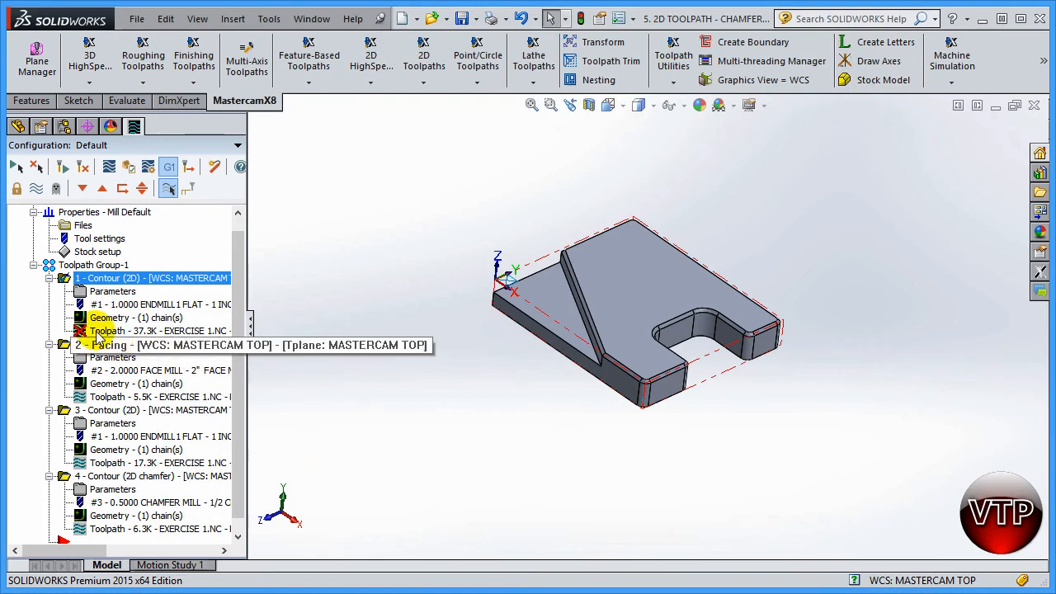
mouse_move(82, 167)
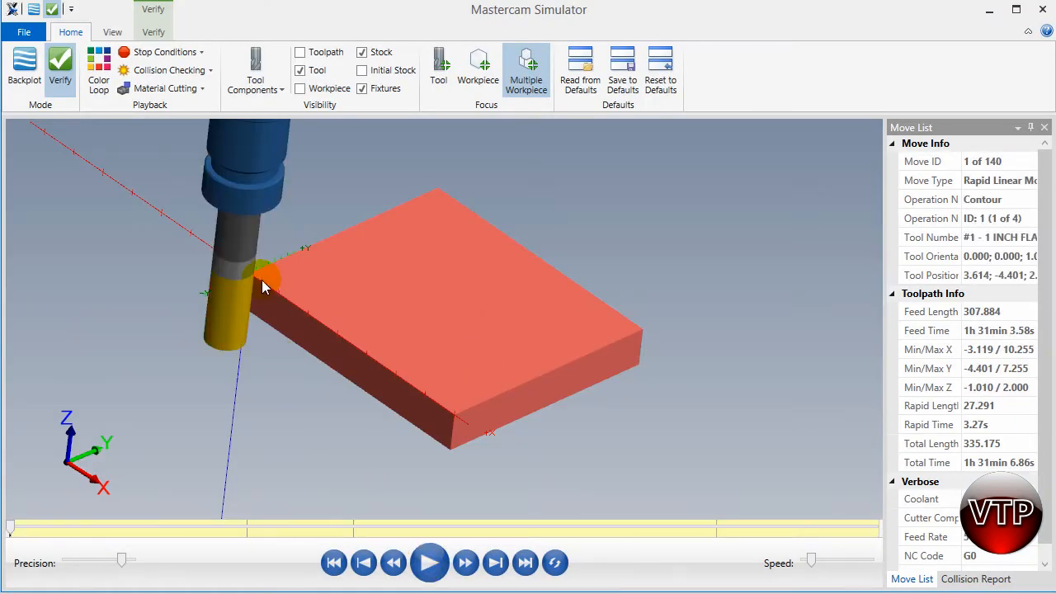
Step: Play the regenerated 140-move program to the end, chamfering and slotting the plate
left_click(429, 561)
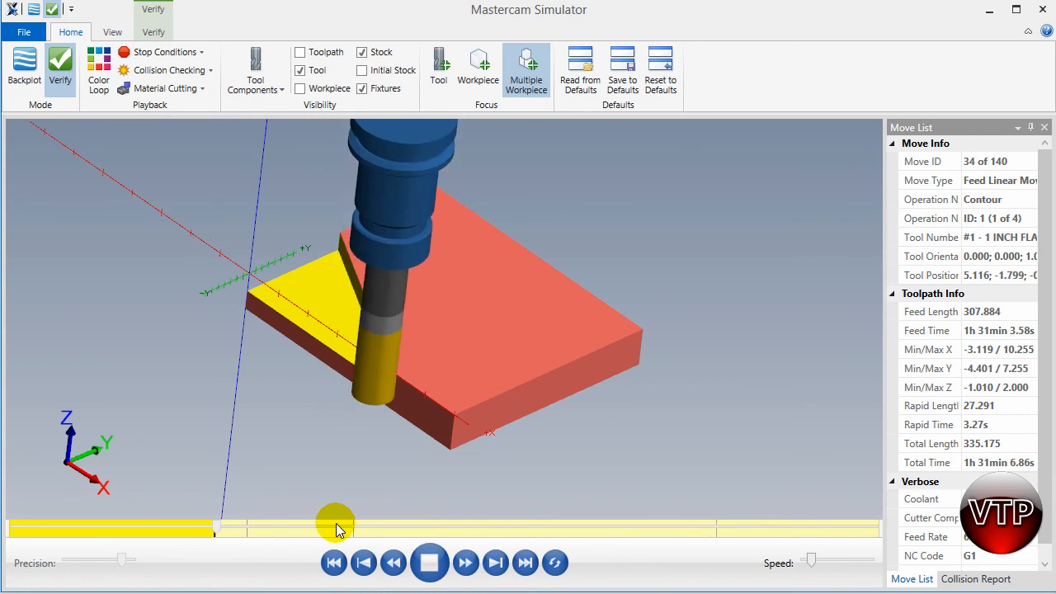
left_click(465, 561)
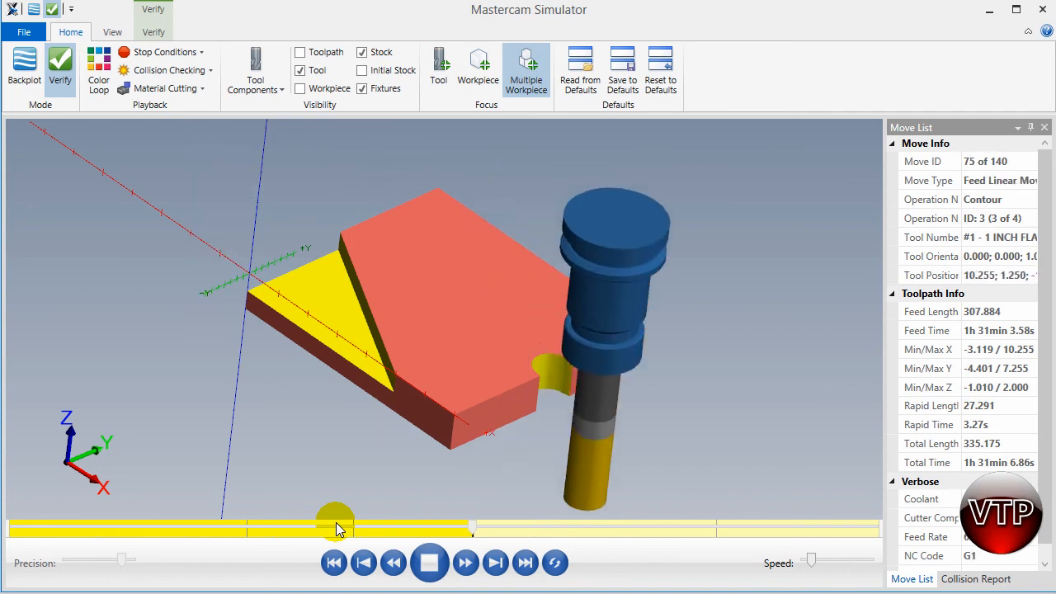
left_click(466, 561)
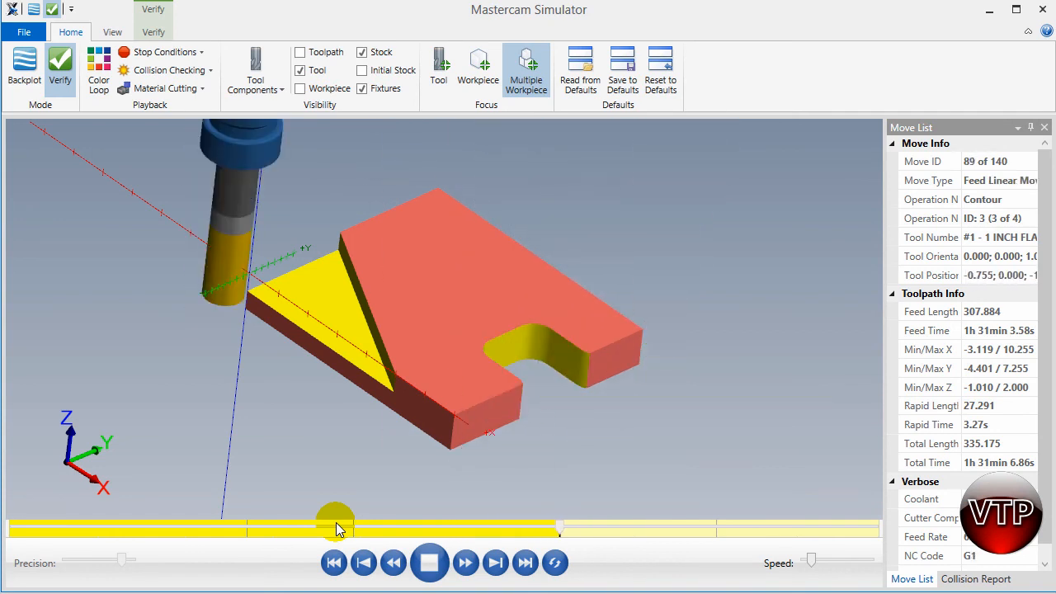
left_click(466, 562)
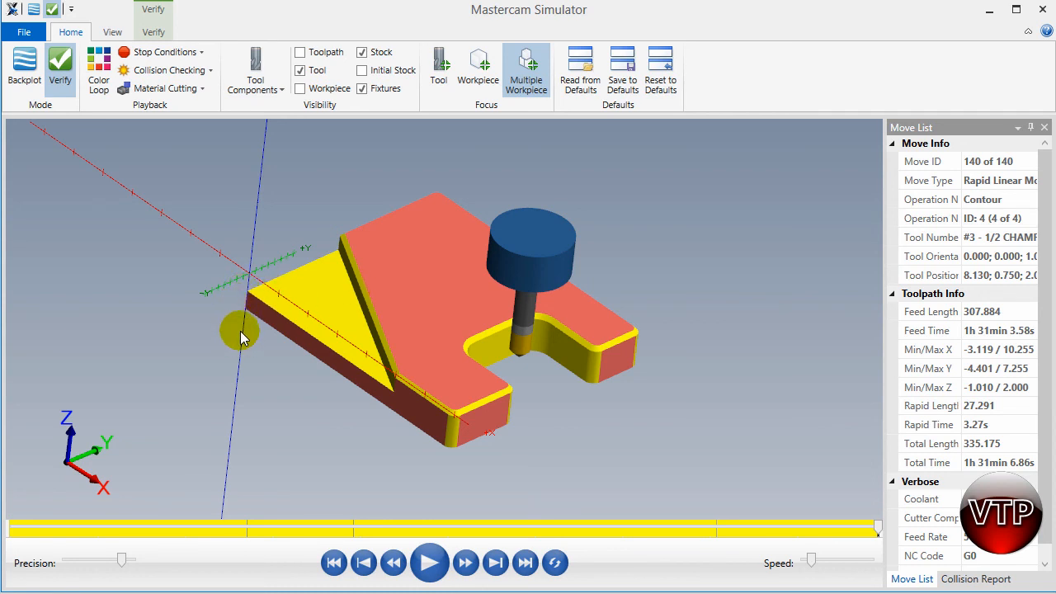
mouse_move(244, 355)
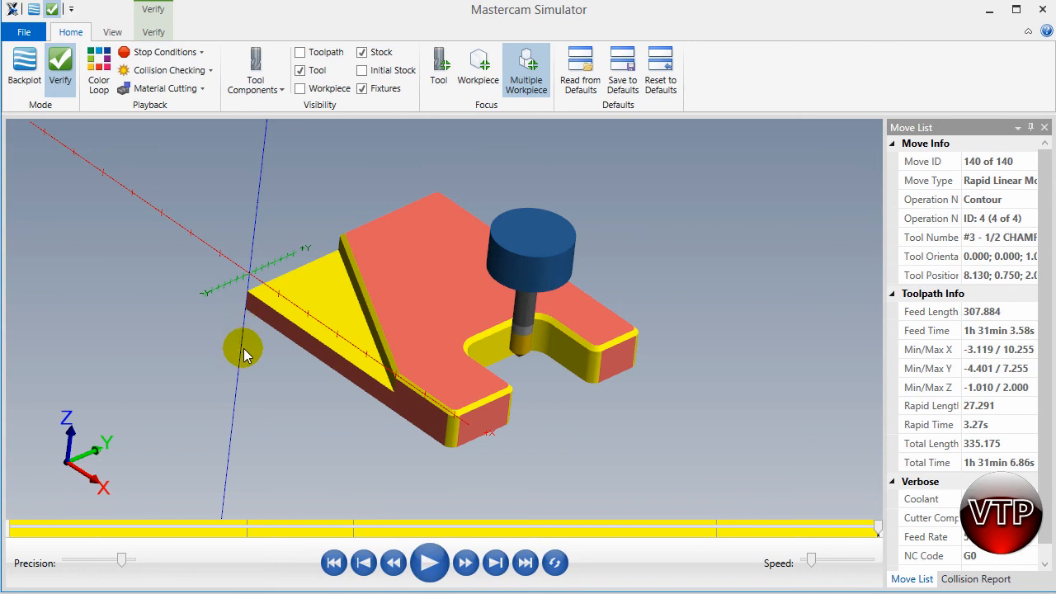